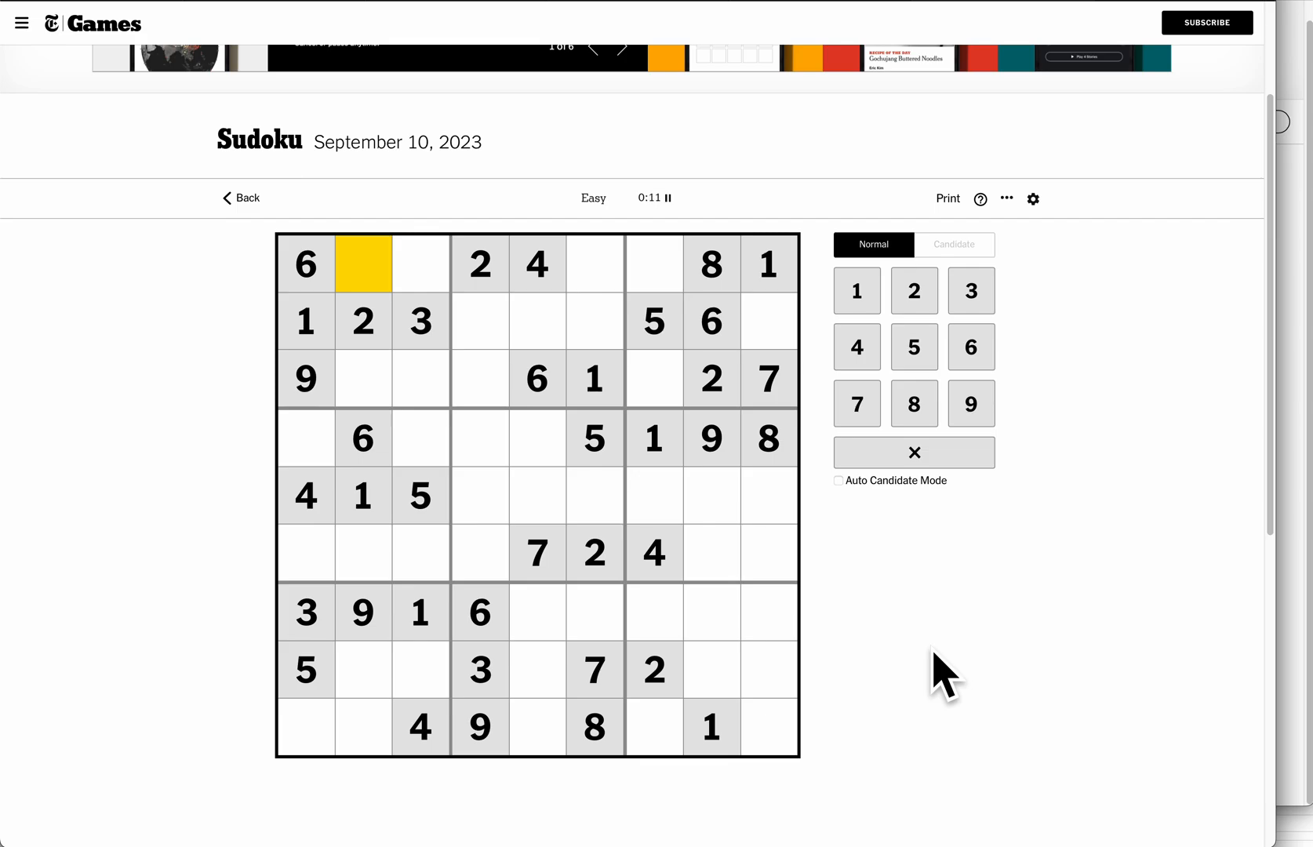
# Fill the top-right box and row 3 with 9, 4, 3, 8, 4, 5.
pyautogui.click(768, 321)
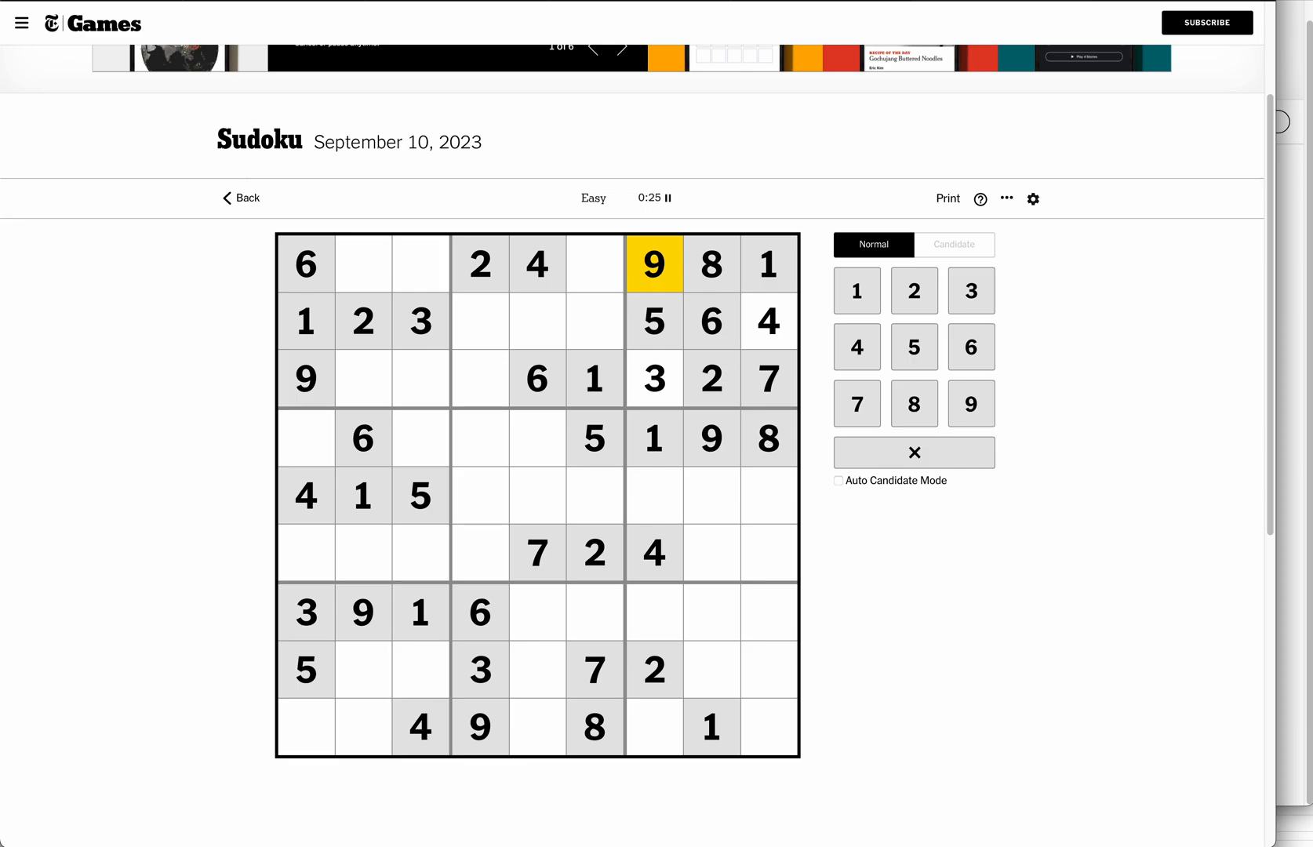
pyautogui.click(421, 378)
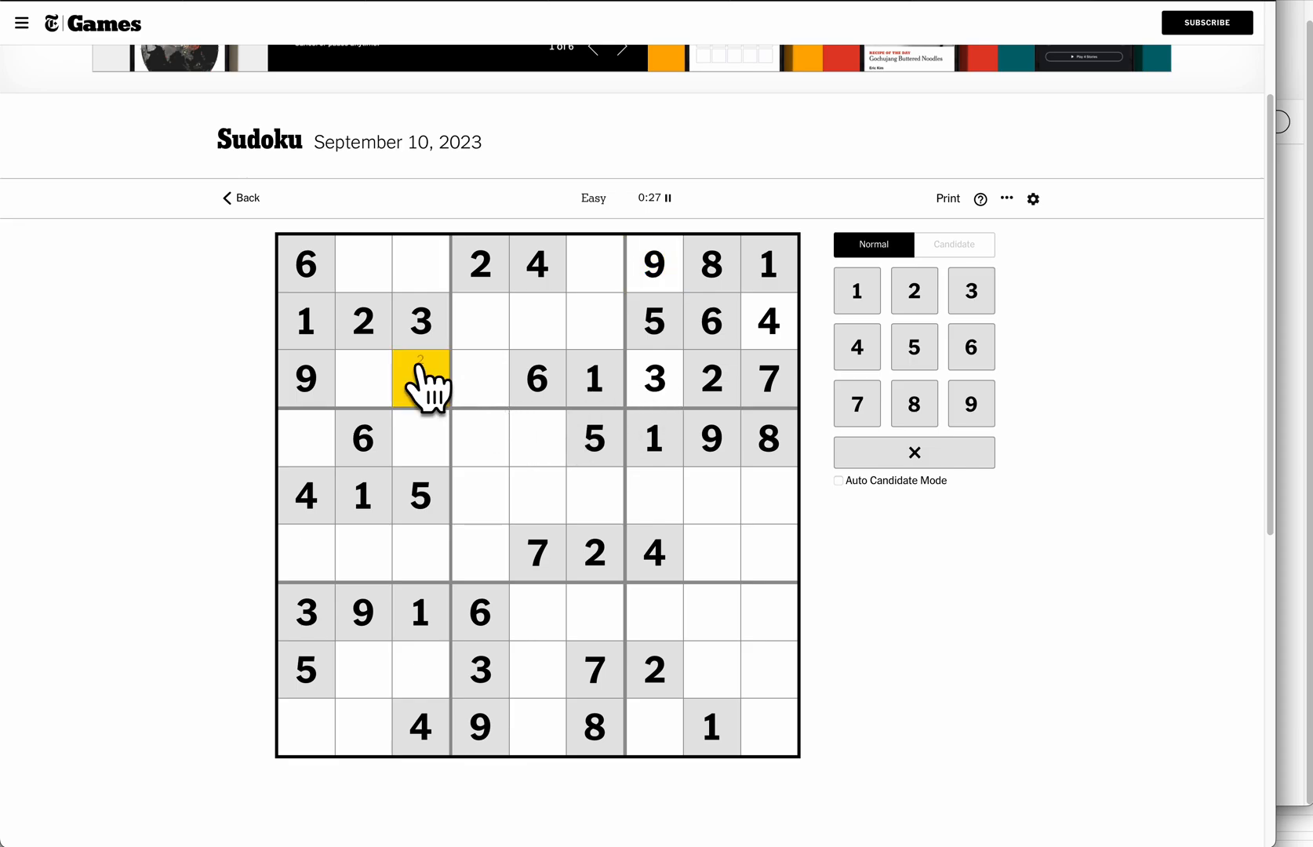
pyautogui.click(914, 403)
pyautogui.write('4')
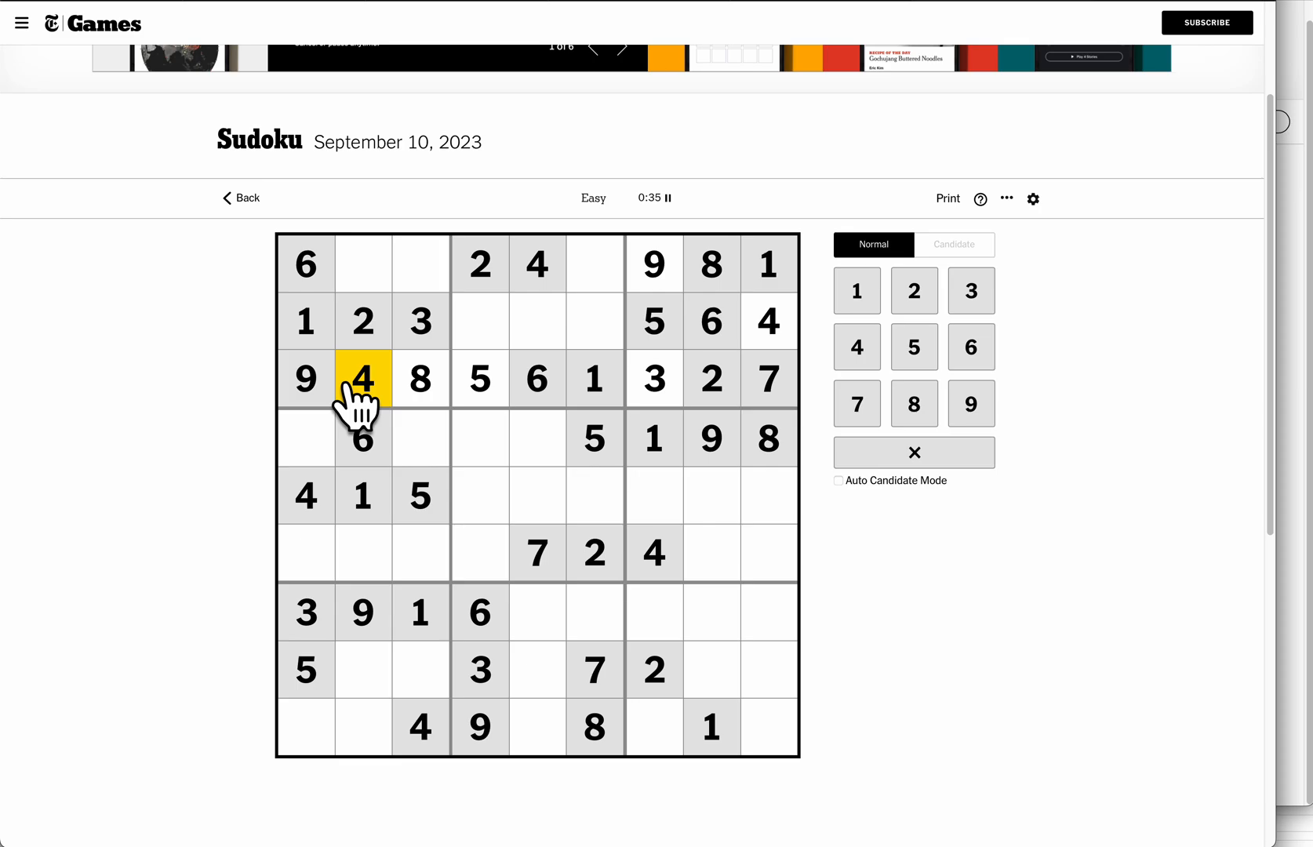
# Fill rows 1–2 with 7, 8, 9, 3, 5, 7 and place 8 in row 6, column 1.
pyautogui.click(593, 321)
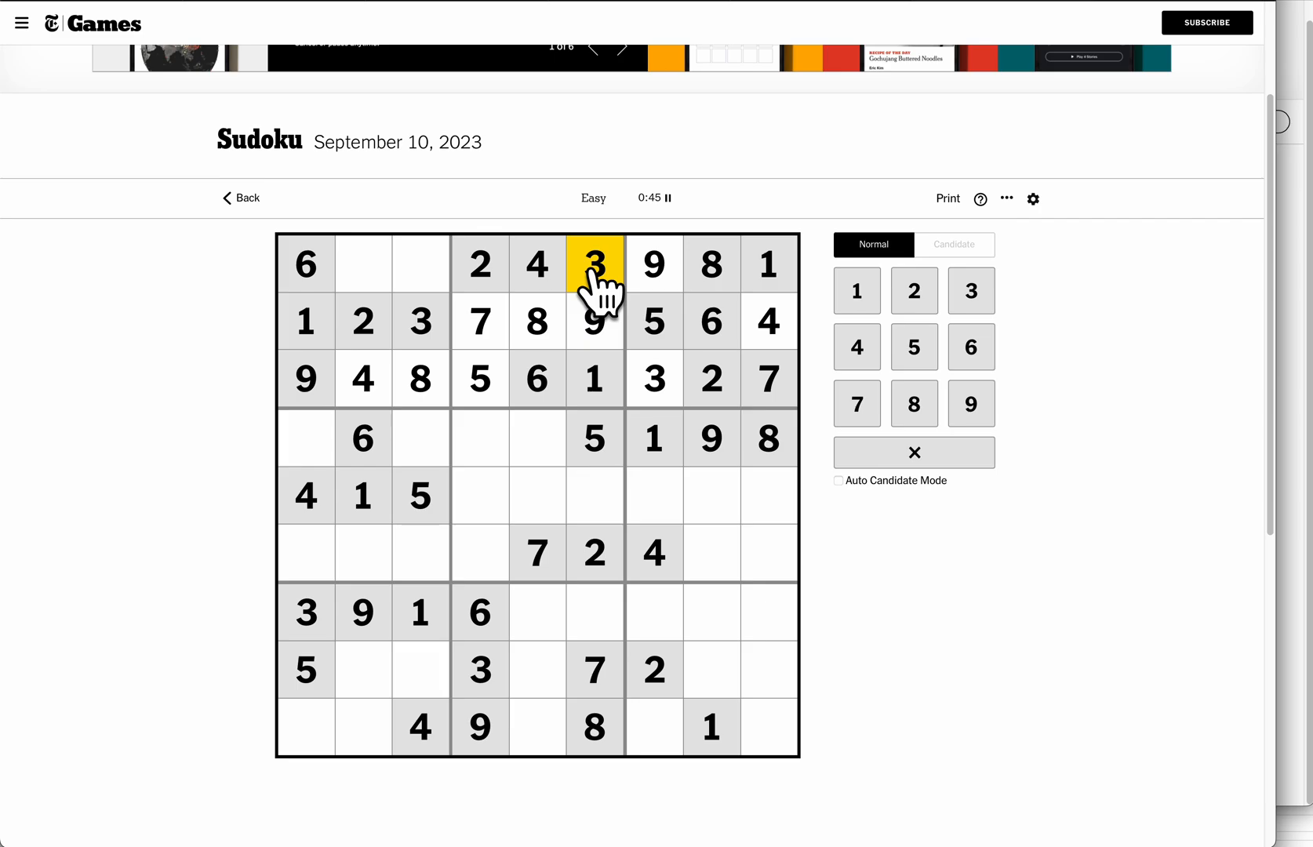
pyautogui.click(420, 263)
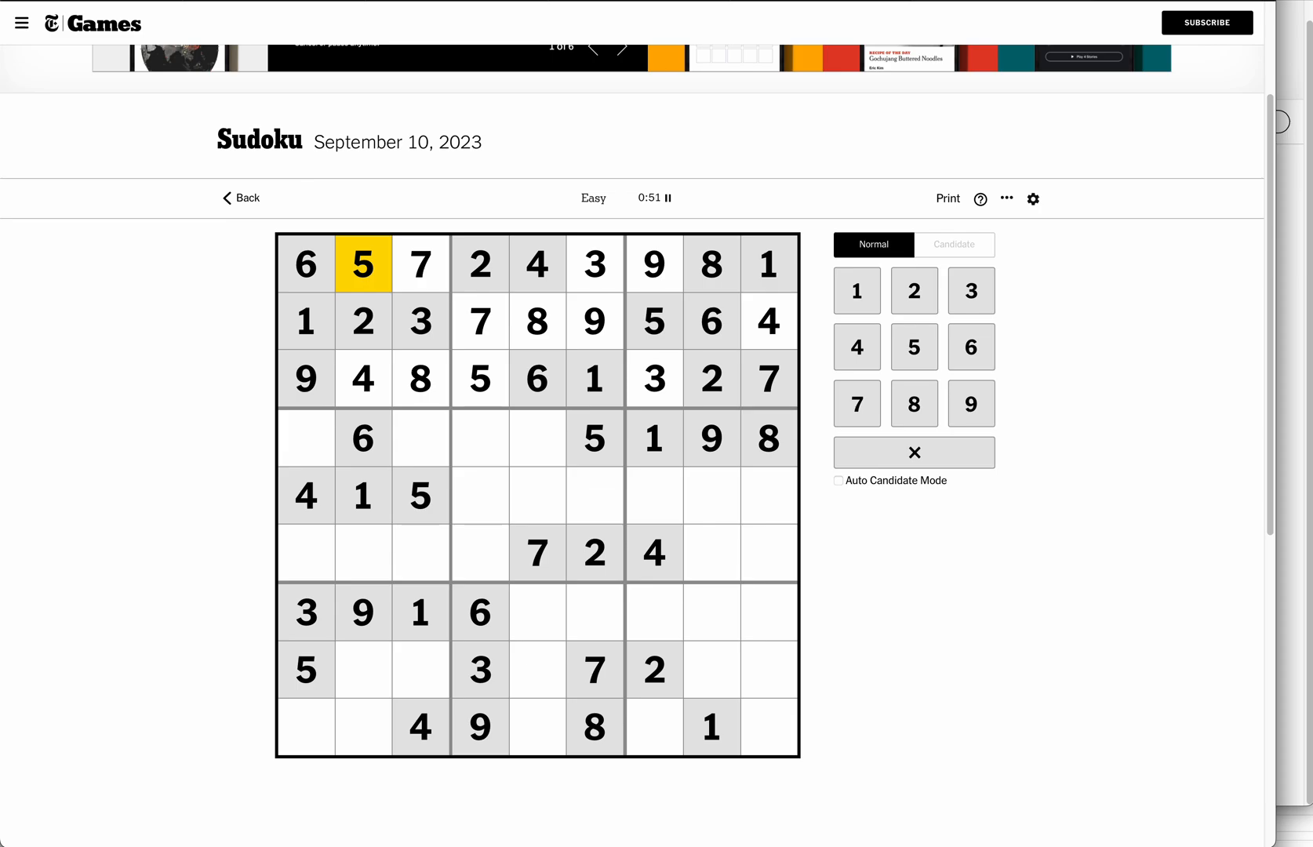
pyautogui.click(305, 553)
pyautogui.write('8')
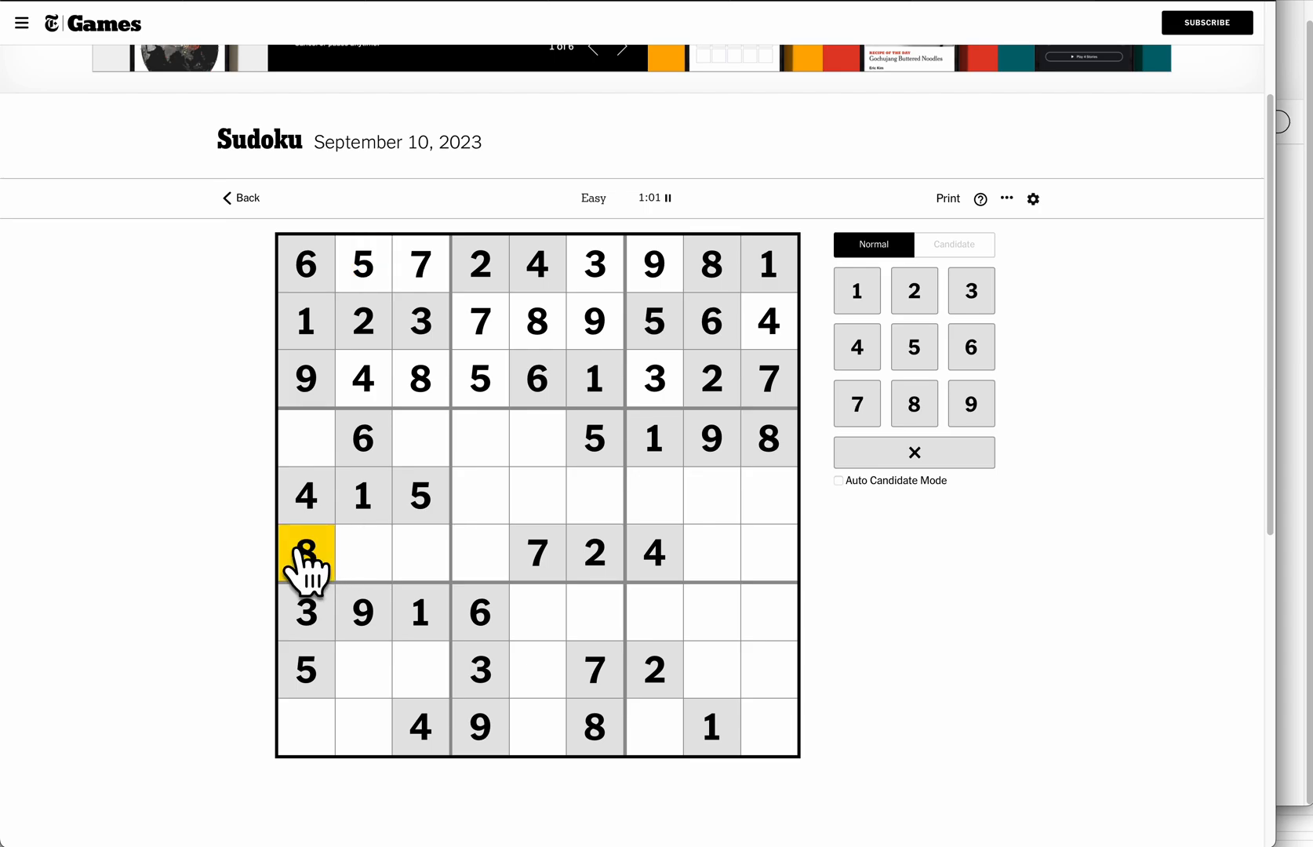
# Fill the empty cells of columns 1 and 2 with 3, 8, 7, 2, 7.
pyautogui.click(306, 725)
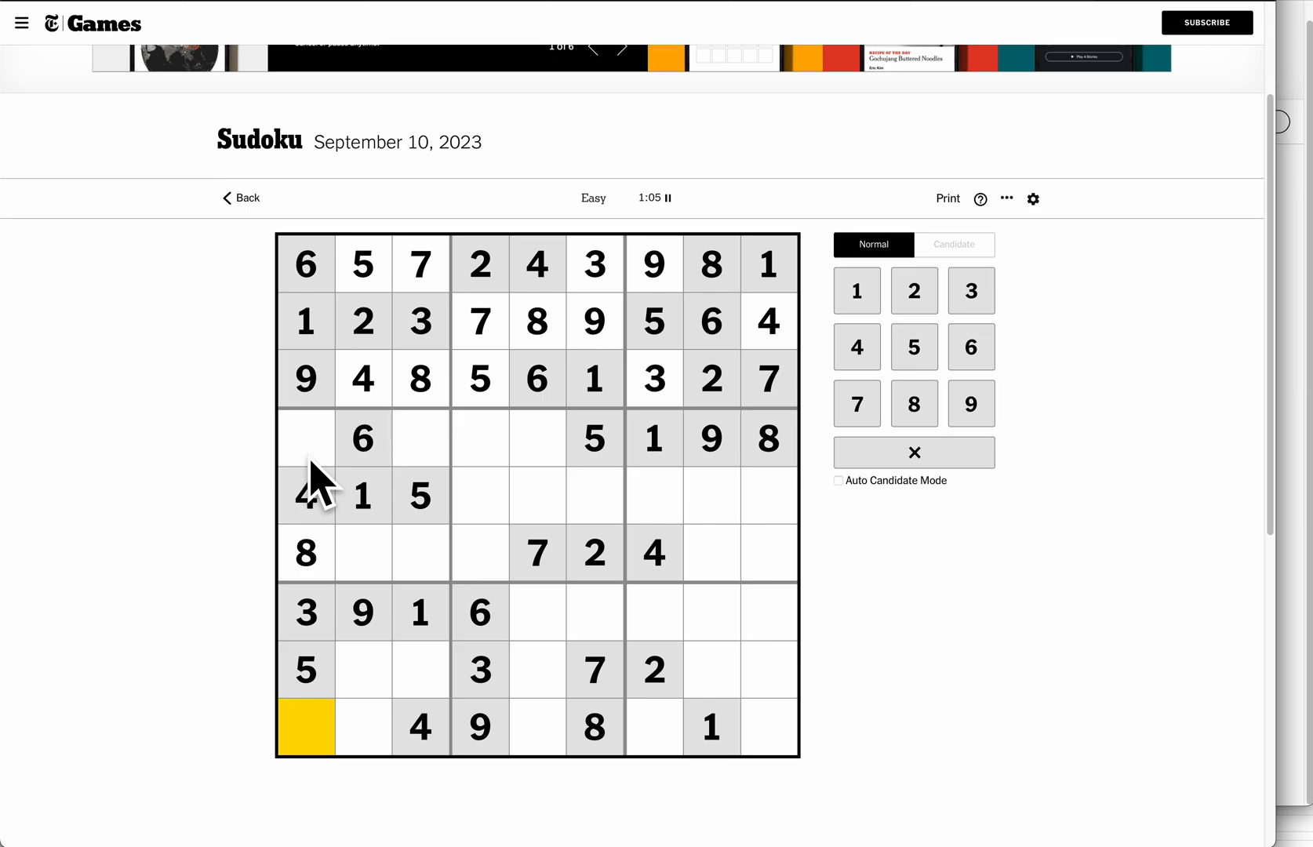
pyautogui.click(306, 436)
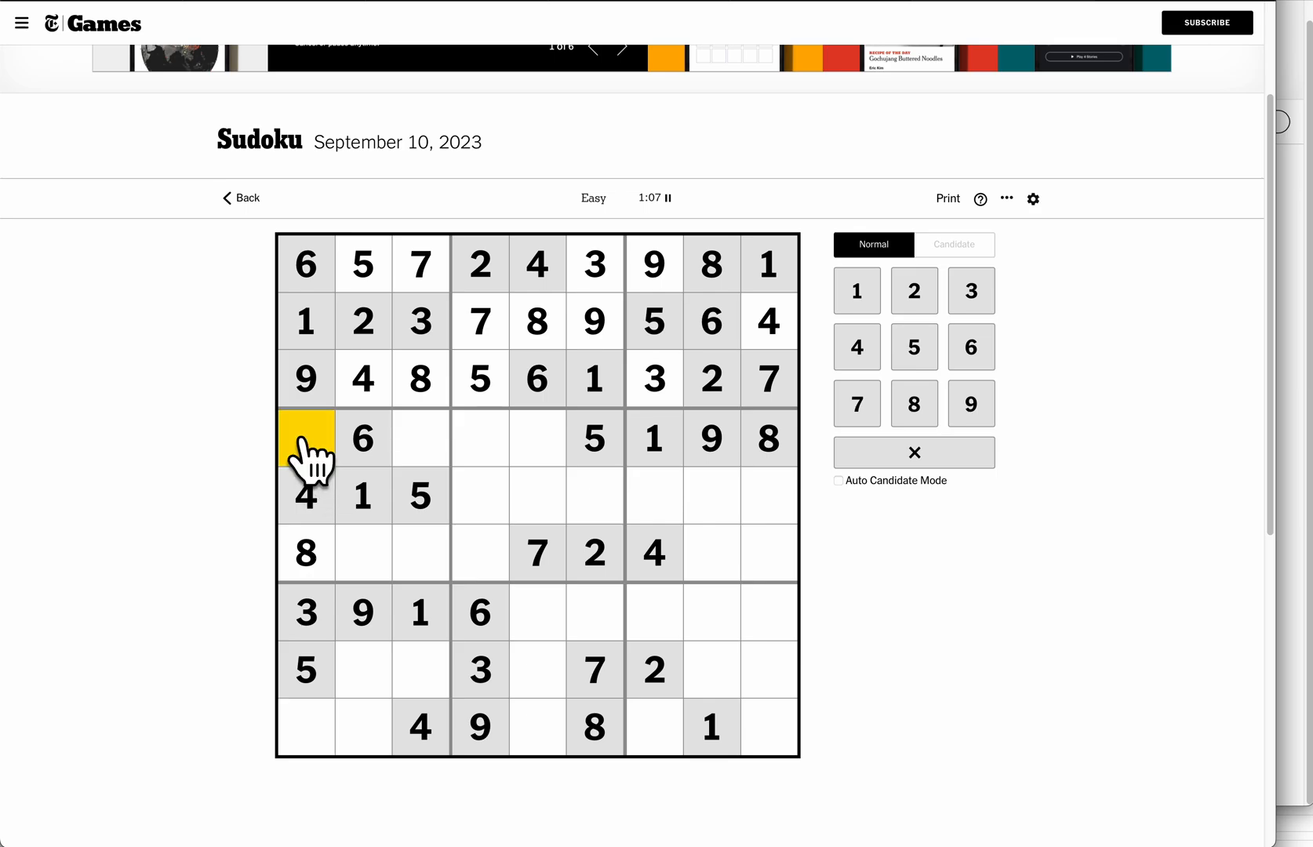
pyautogui.click(305, 726)
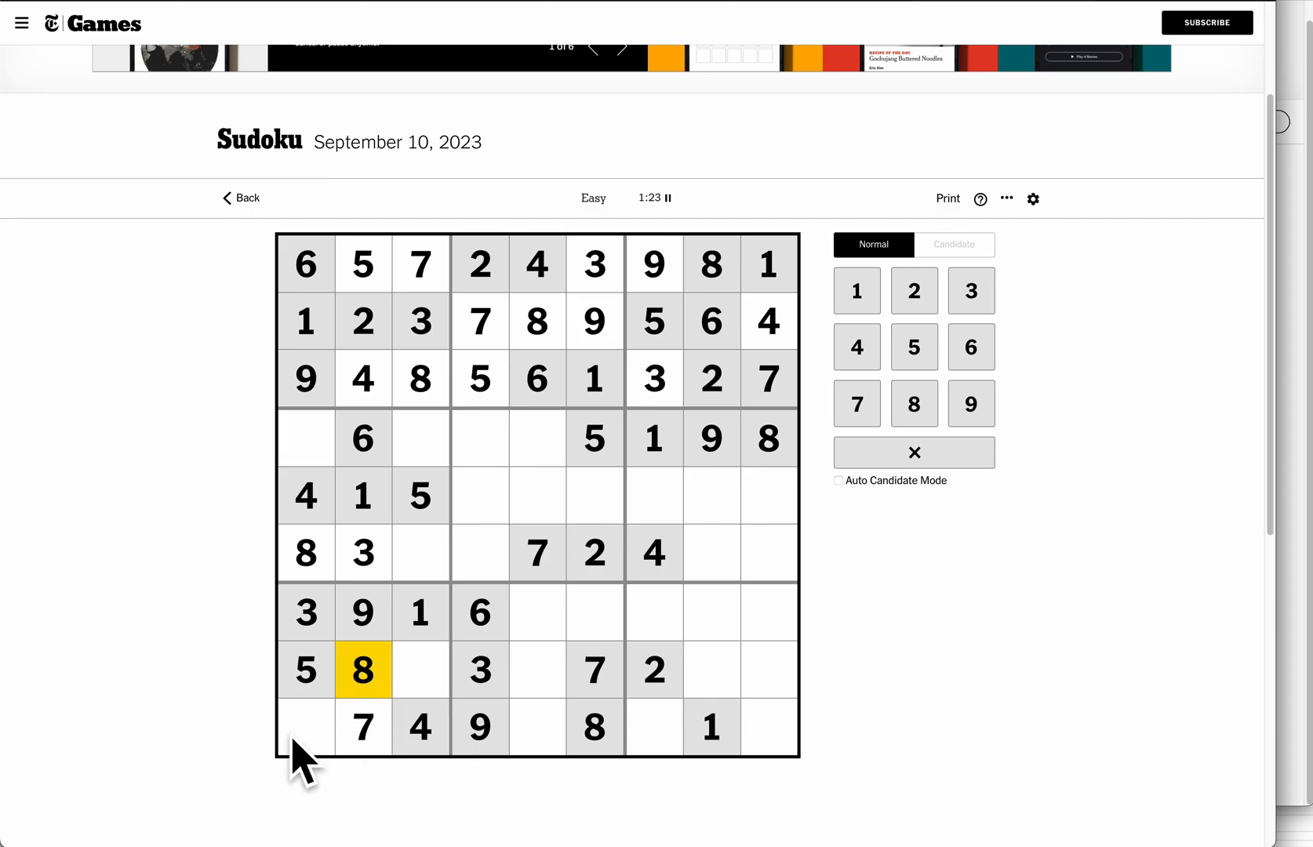
pyautogui.click(304, 439)
pyautogui.write('7')
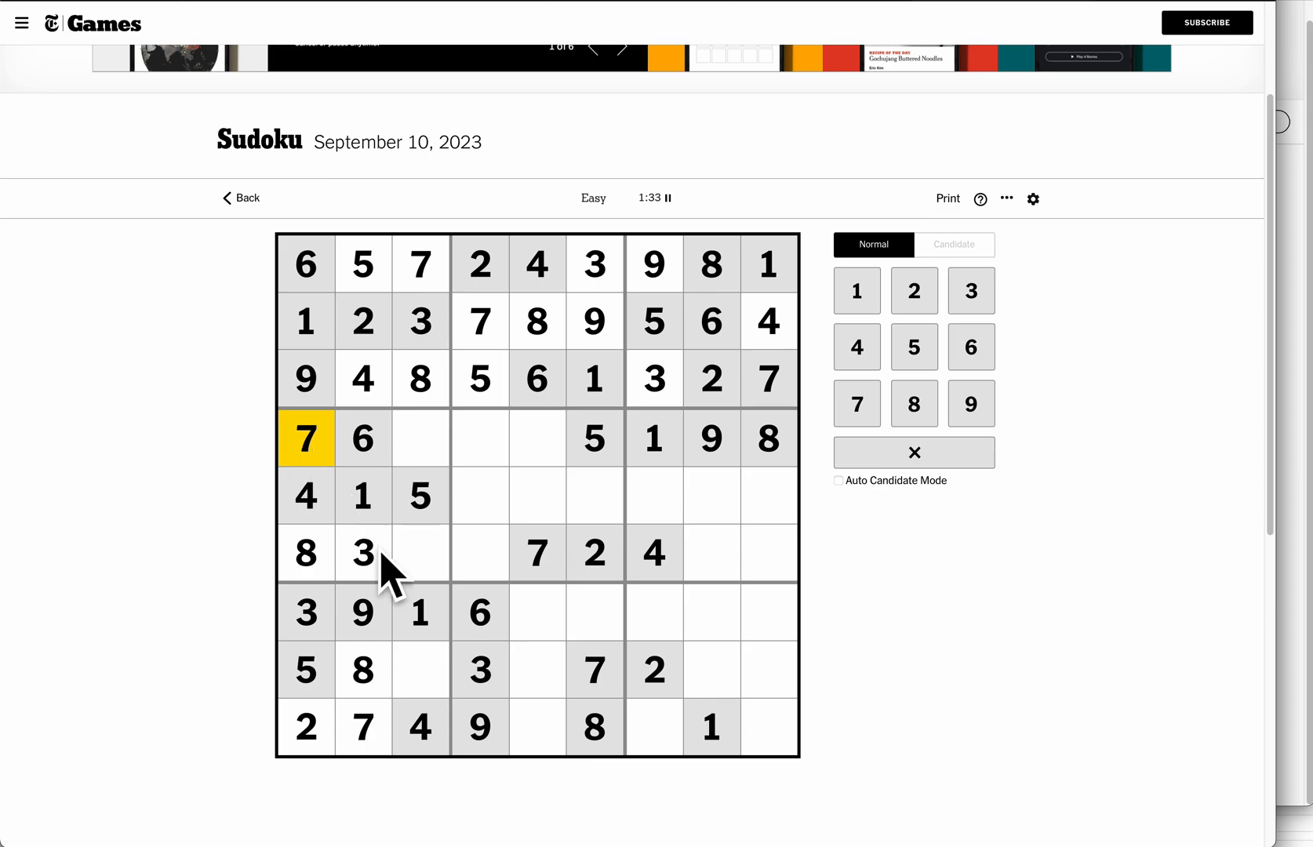
# Correct the conflicting 2 in row 8 to 6, then fill column 3 and row 6.
pyautogui.click(420, 669)
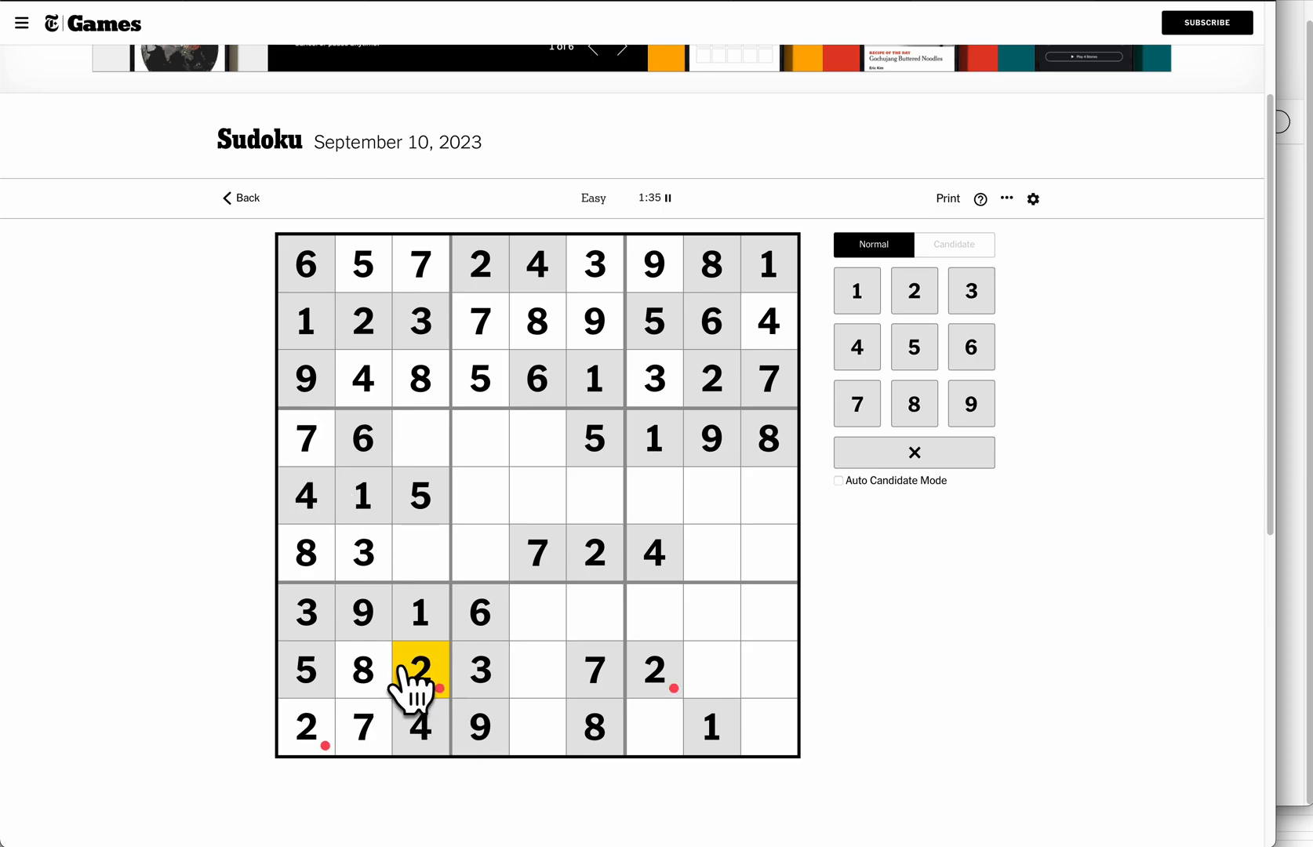
pyautogui.click(969, 347)
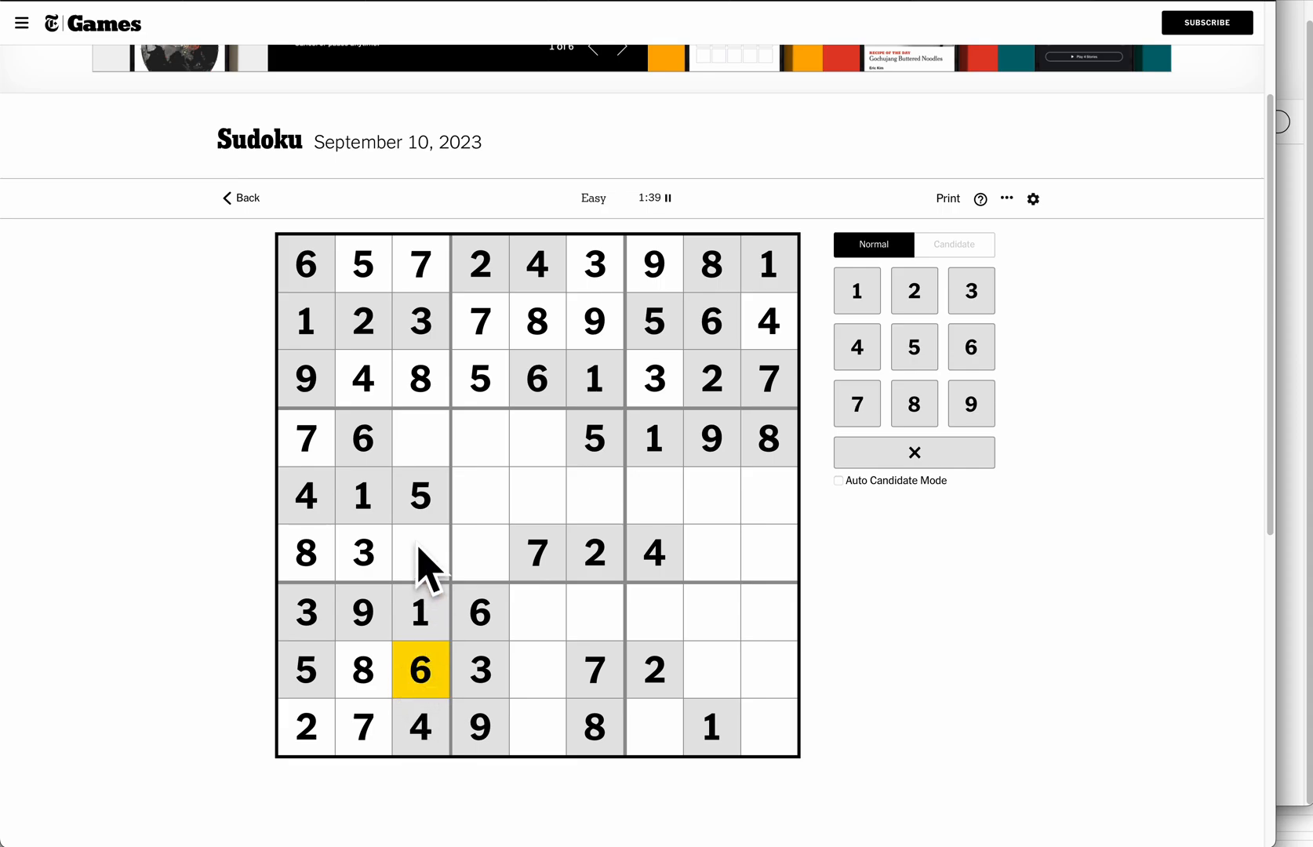
pyautogui.click(420, 438)
pyautogui.write('2')
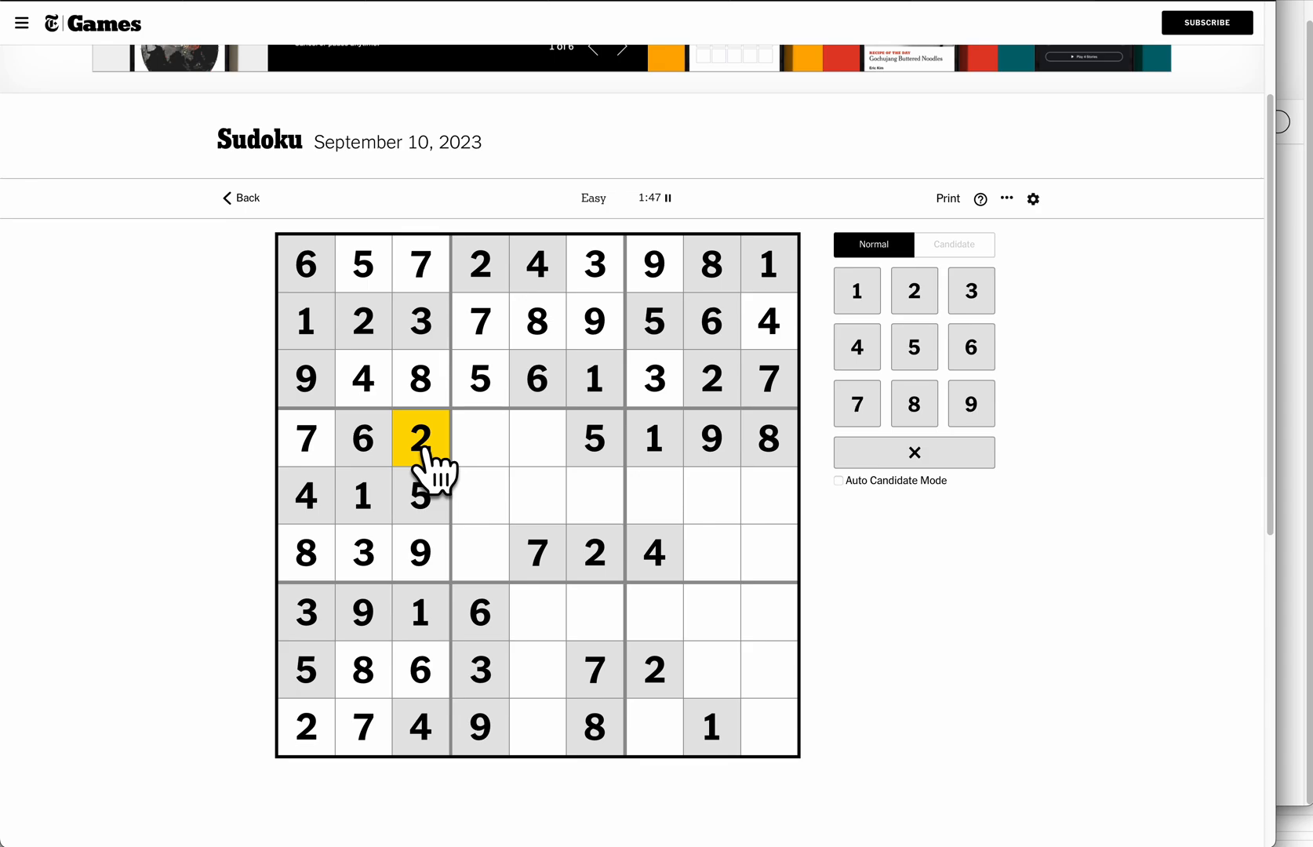
pyautogui.click(479, 552)
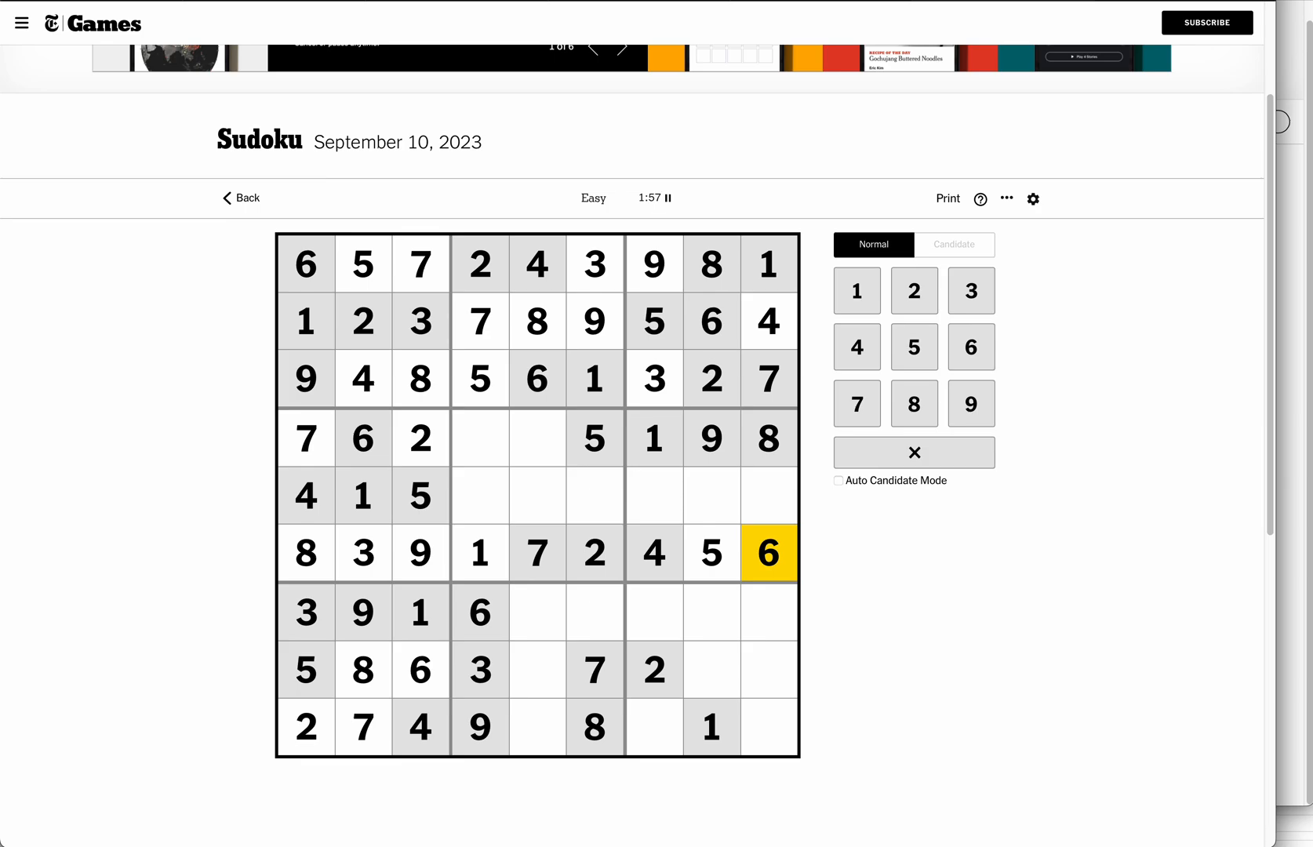
# Fill the empty cells in columns 6–9, ending with 3 in the bottom-right cell.
pyautogui.click(594, 611)
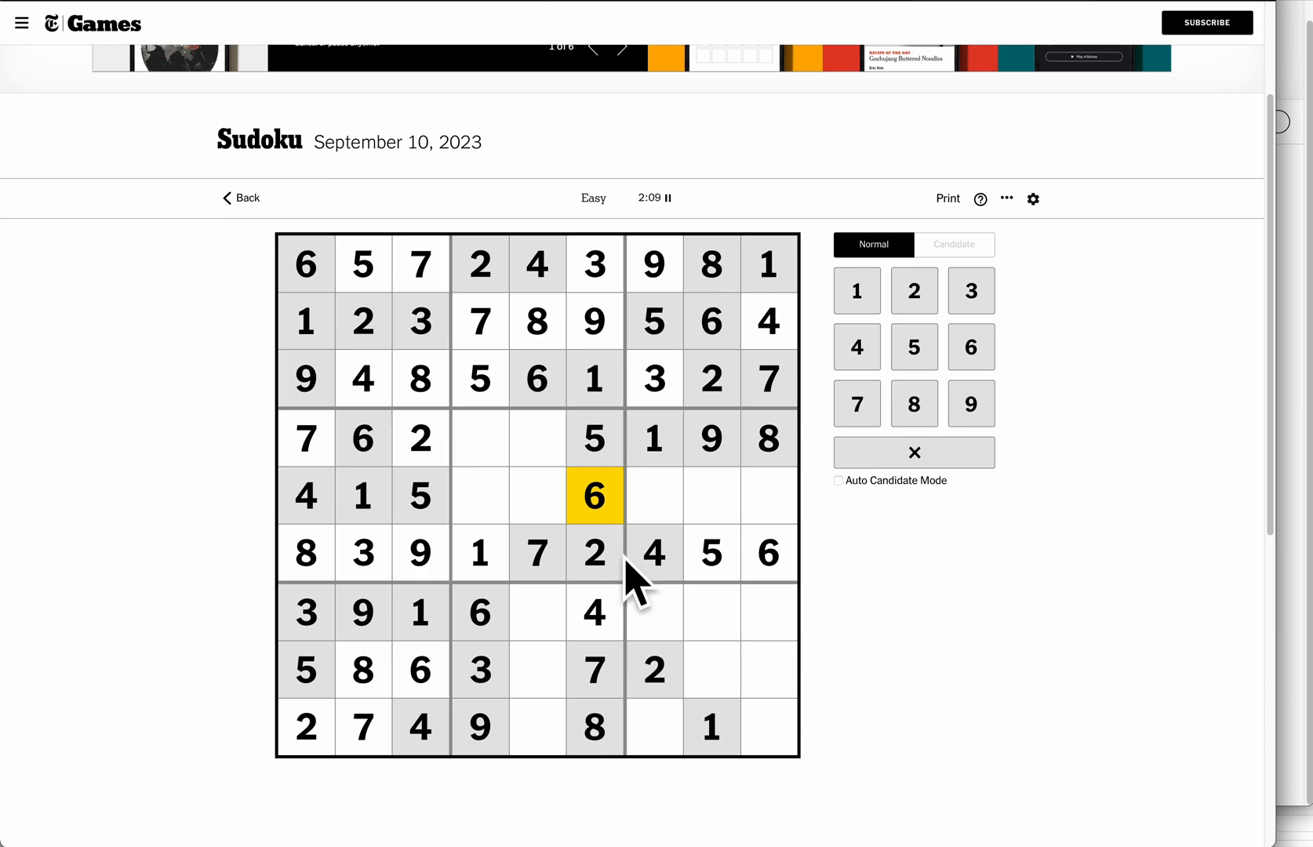
pyautogui.click(654, 726)
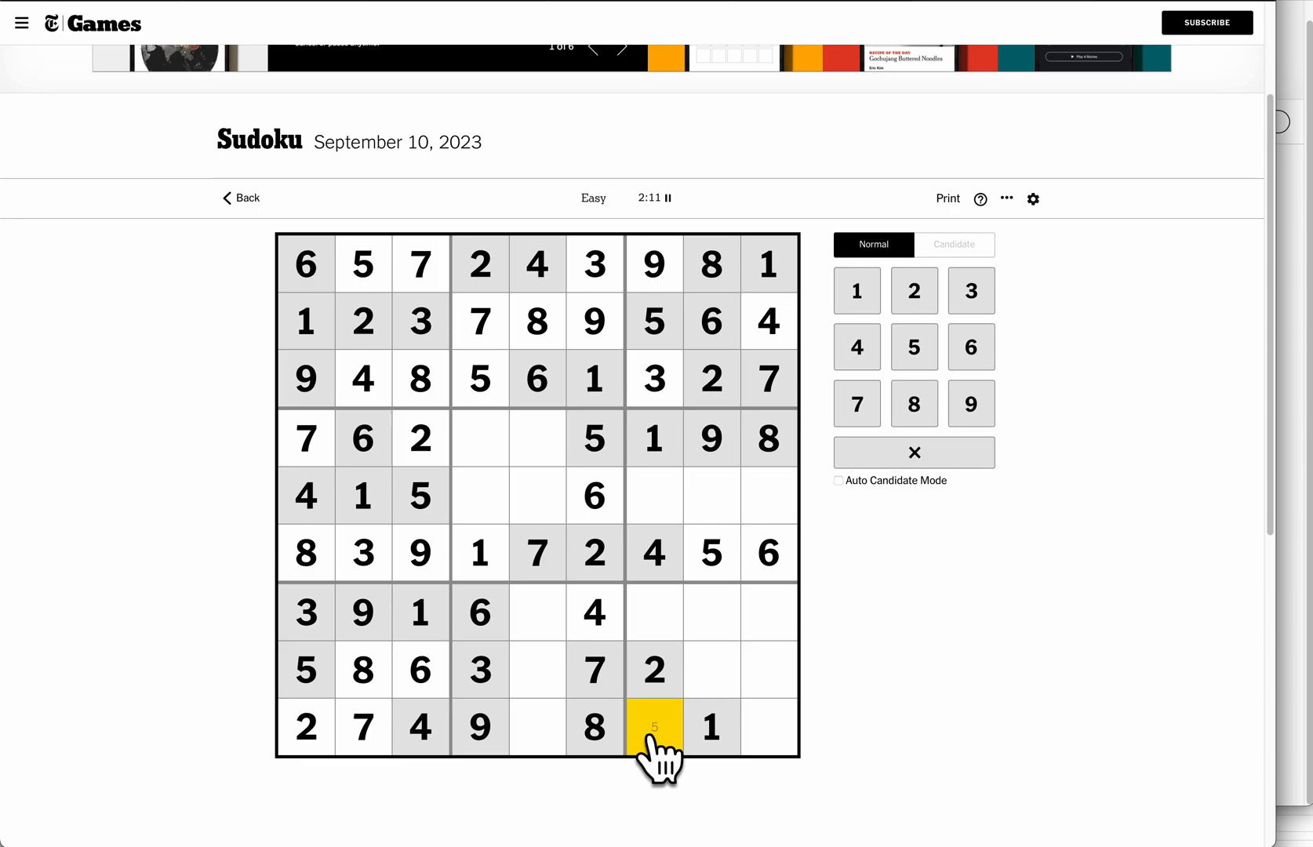
pyautogui.click(970, 346)
pyautogui.write('8')
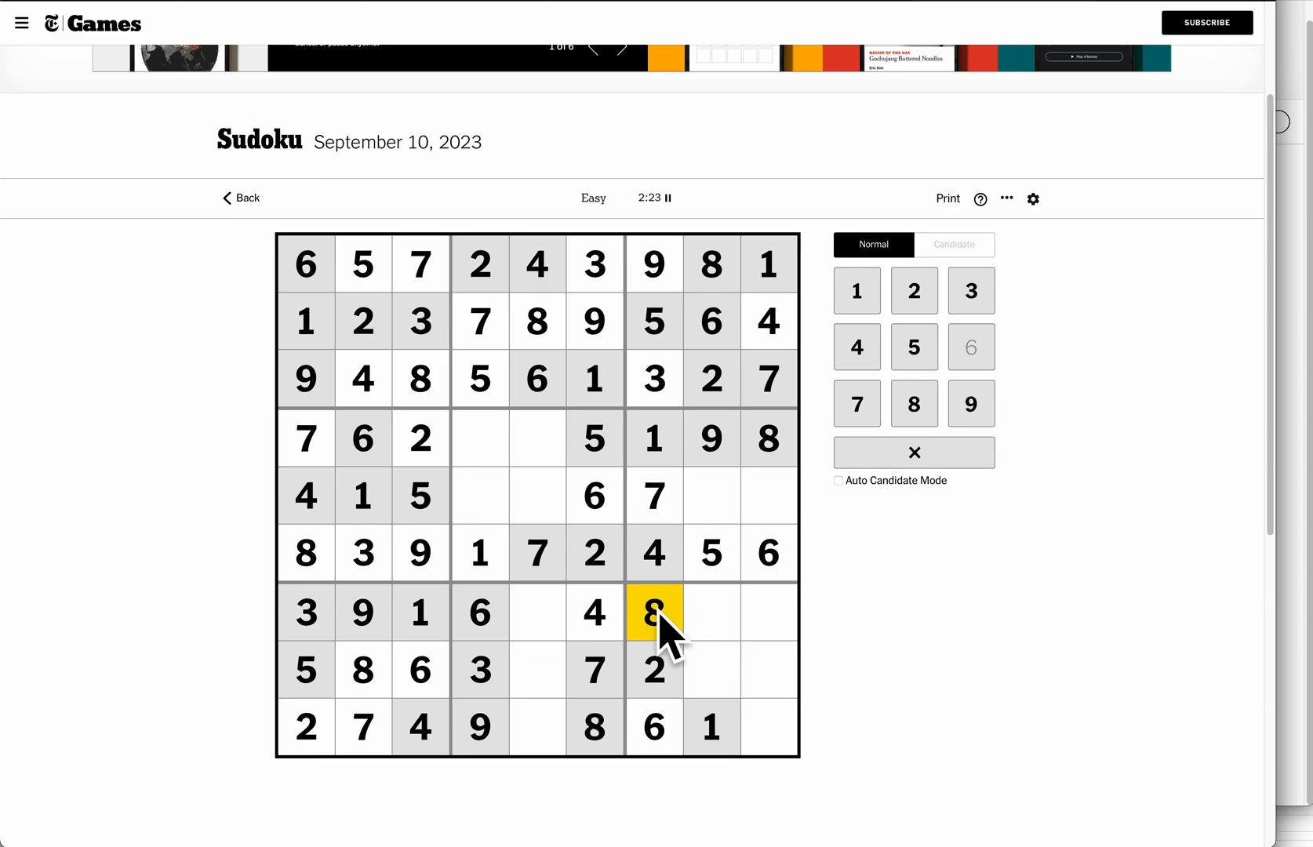
pyautogui.click(711, 611)
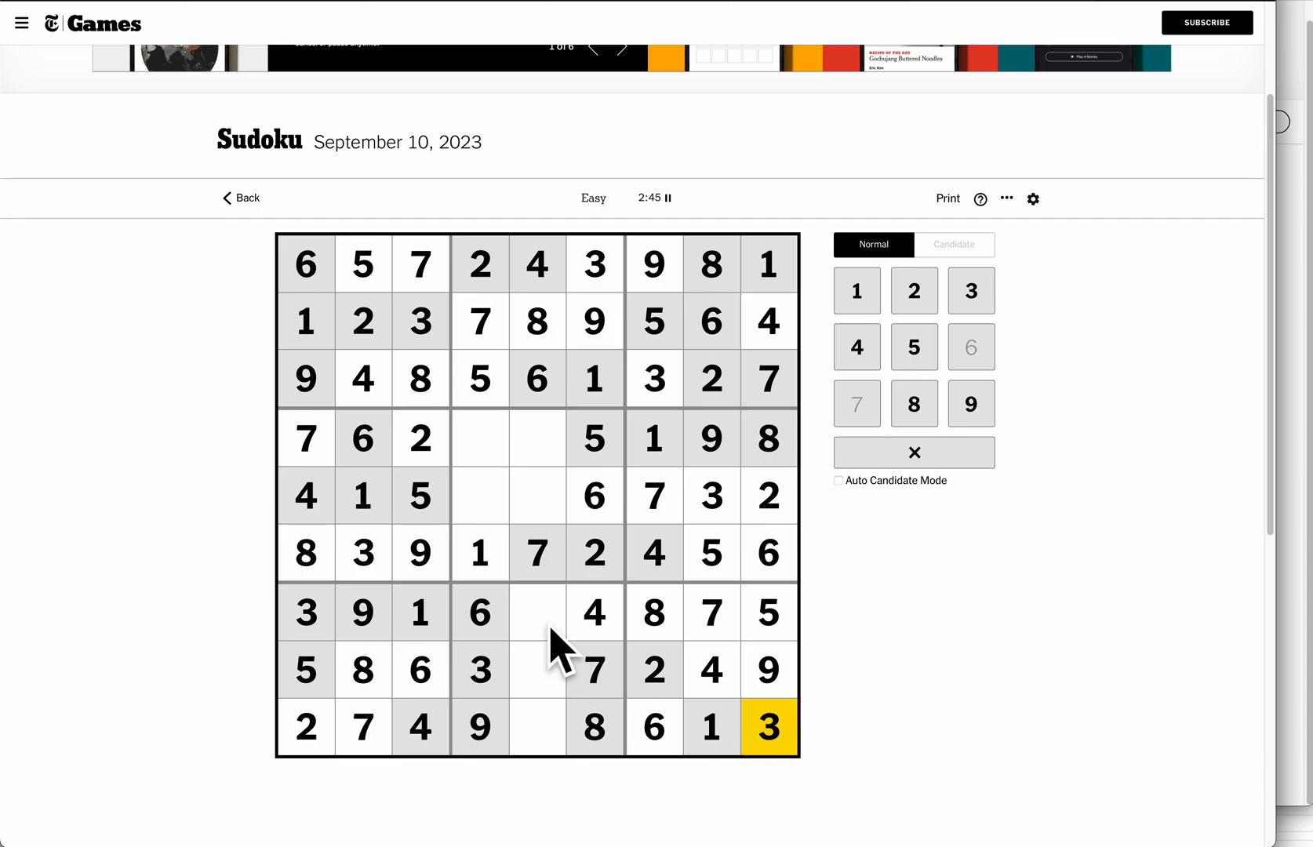
# Fill column 5 and the last two column-4 cells with 2, 1, 5, 9, 3, 8, 4.
pyautogui.click(537, 611)
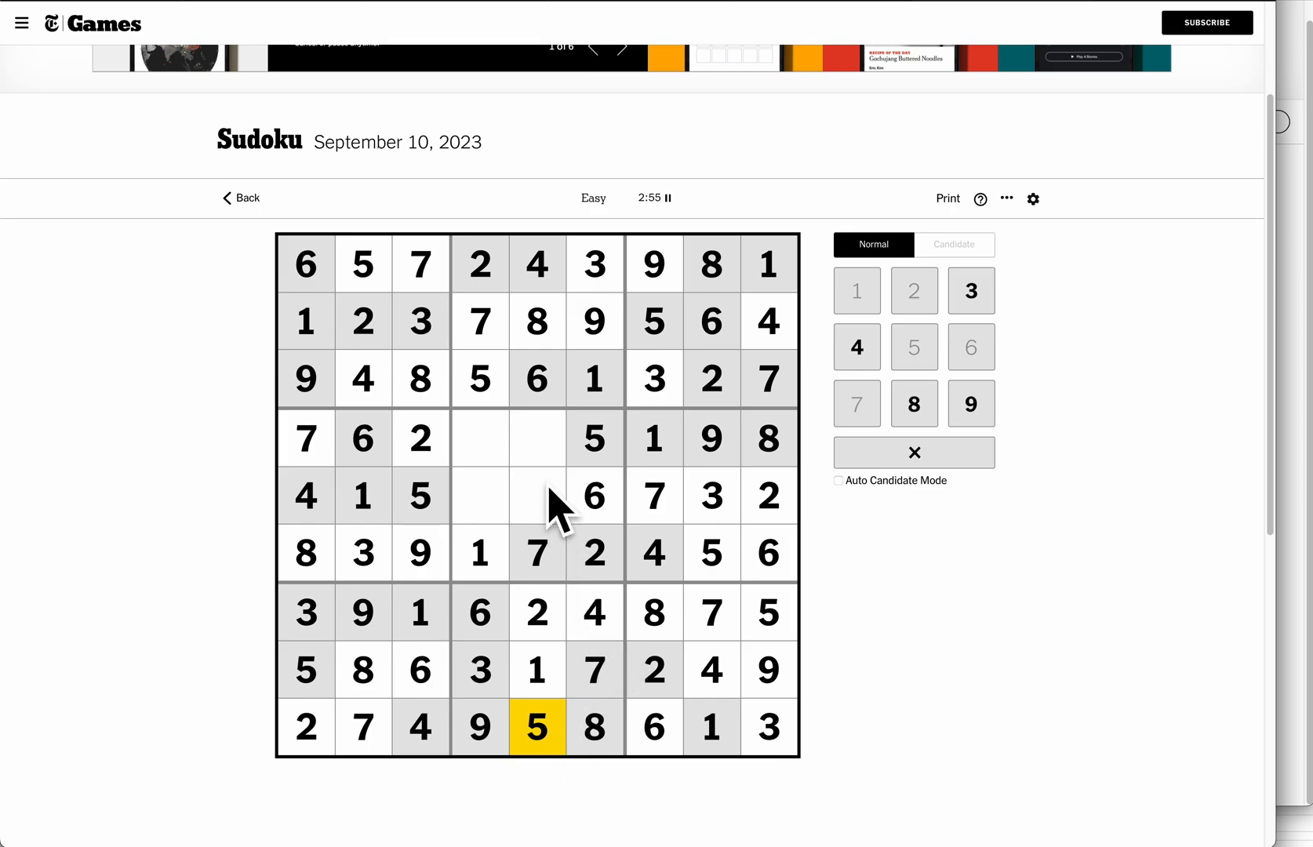
pyautogui.click(536, 496)
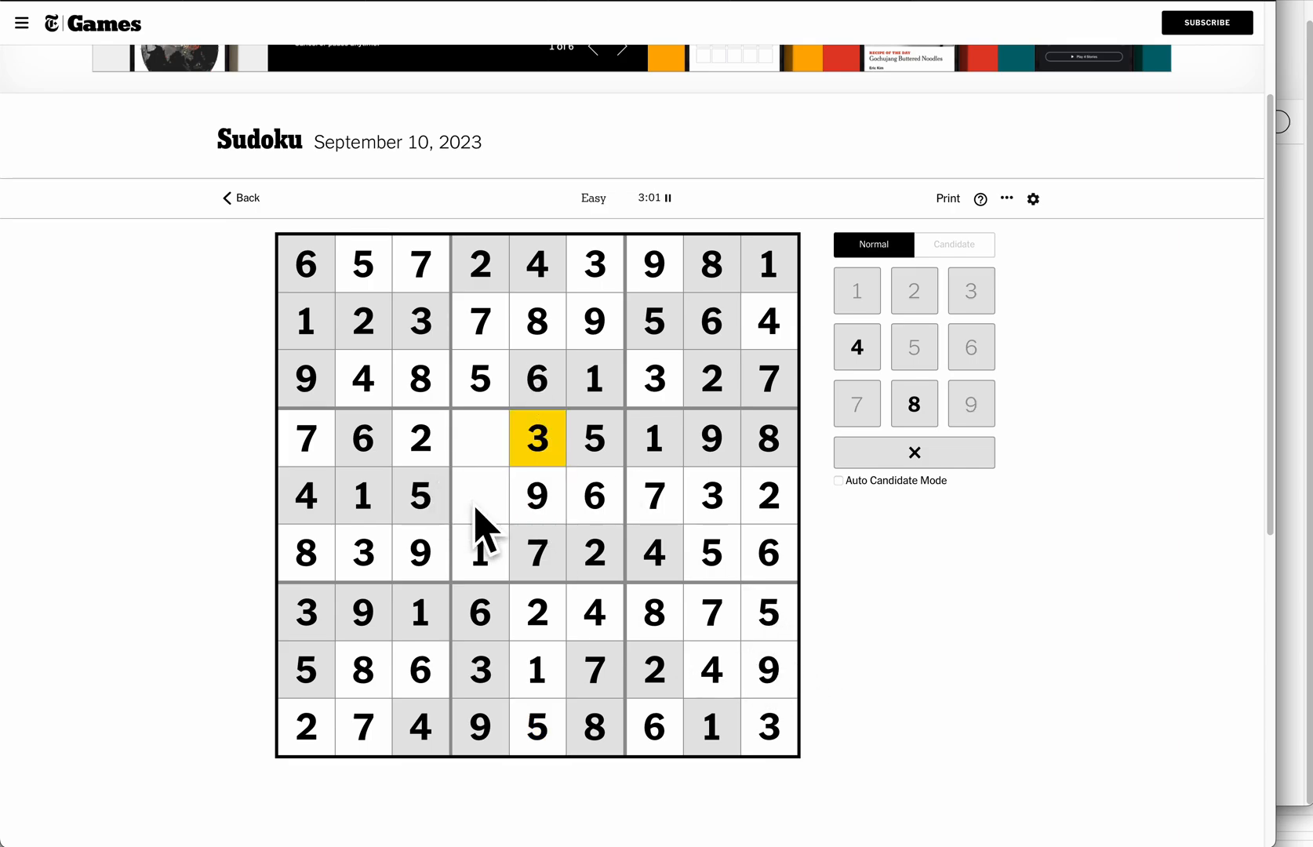
pyautogui.click(480, 494)
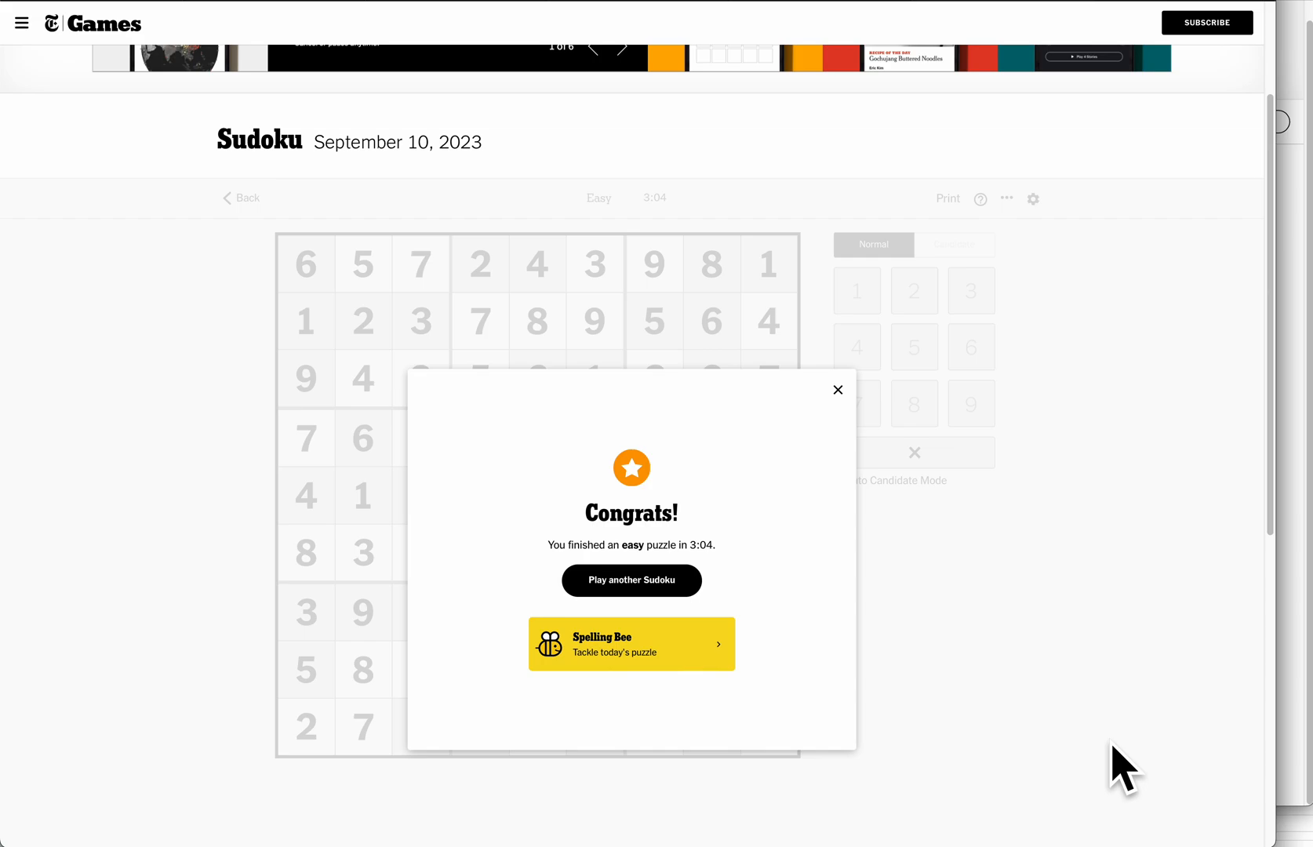
pyautogui.moveTo(1098, 561)
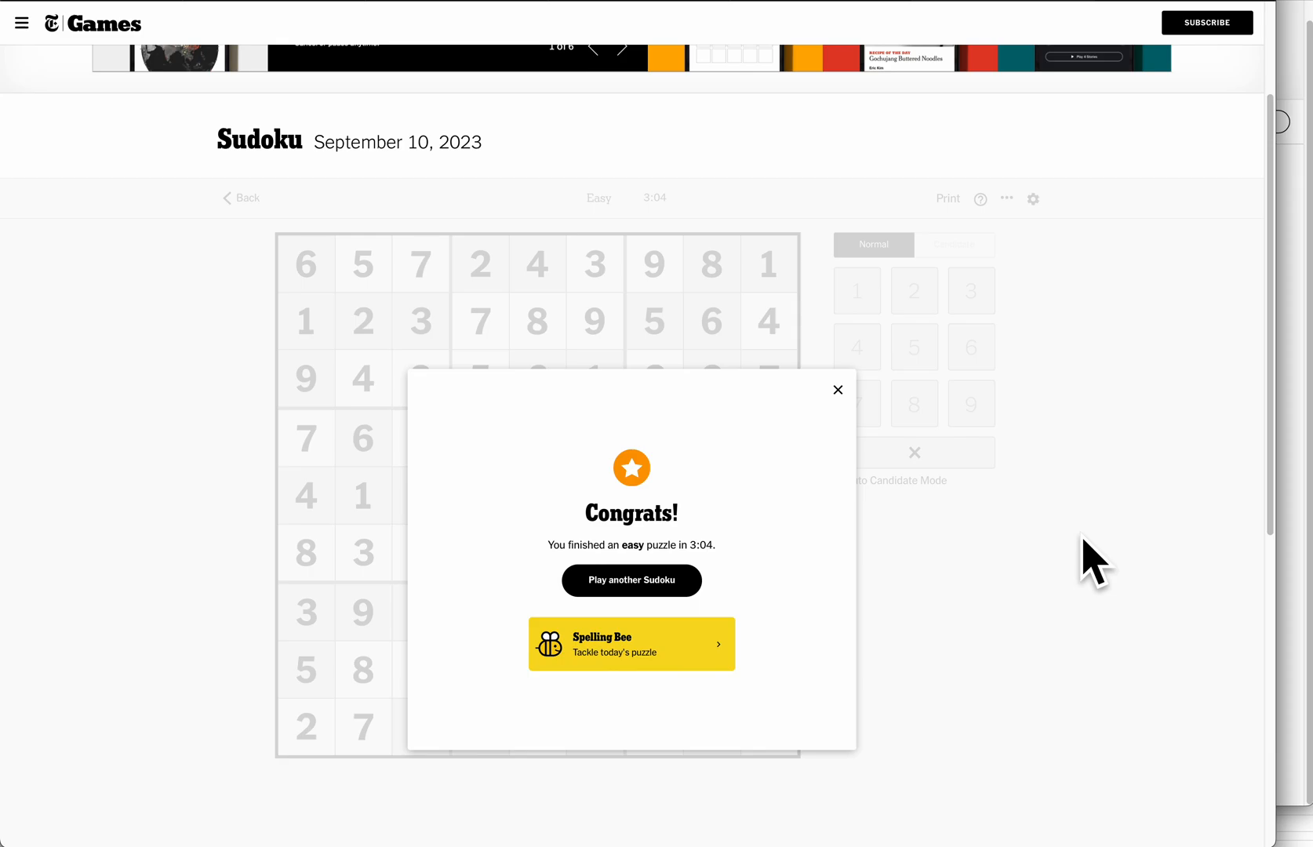
# Close the Congrats dialog showing the 3:04 finish.
pyautogui.click(837, 390)
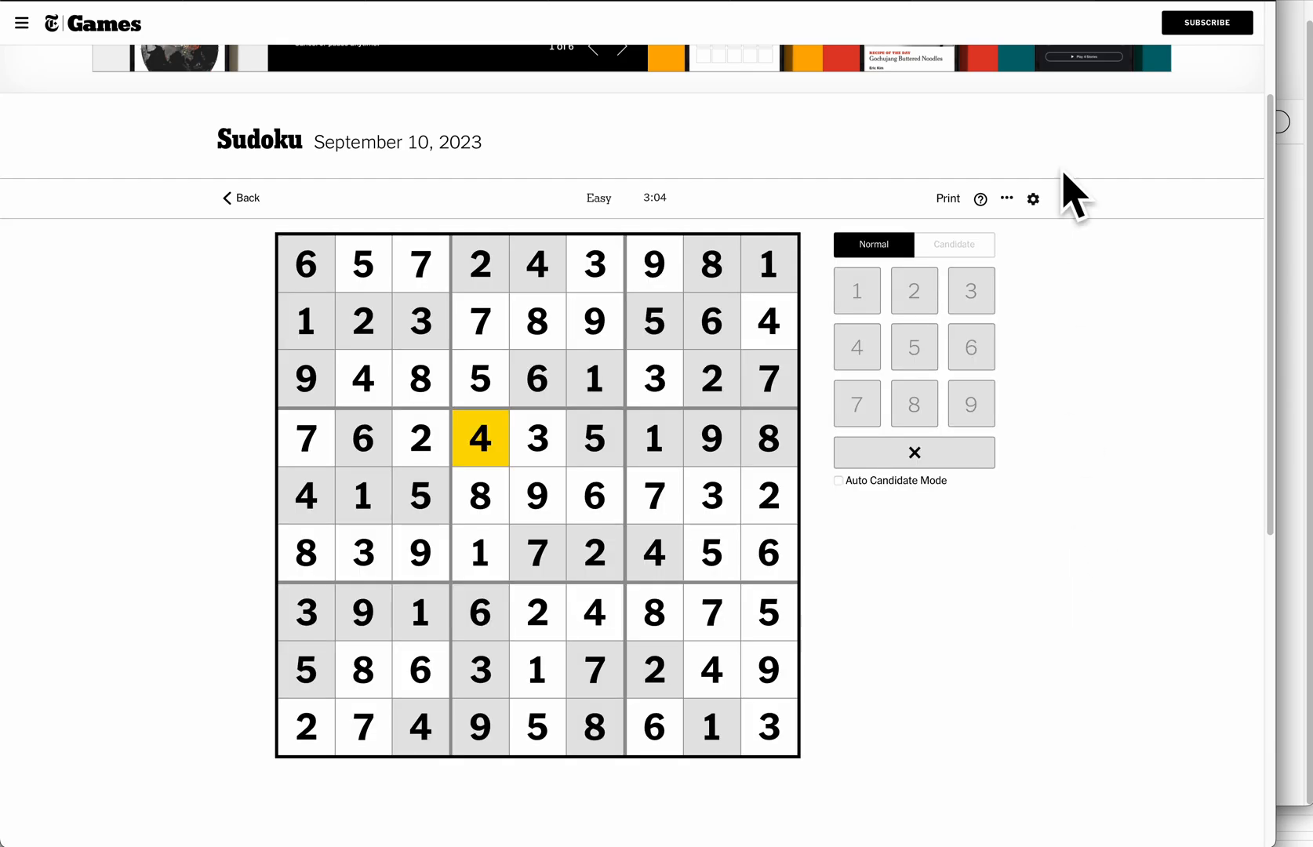